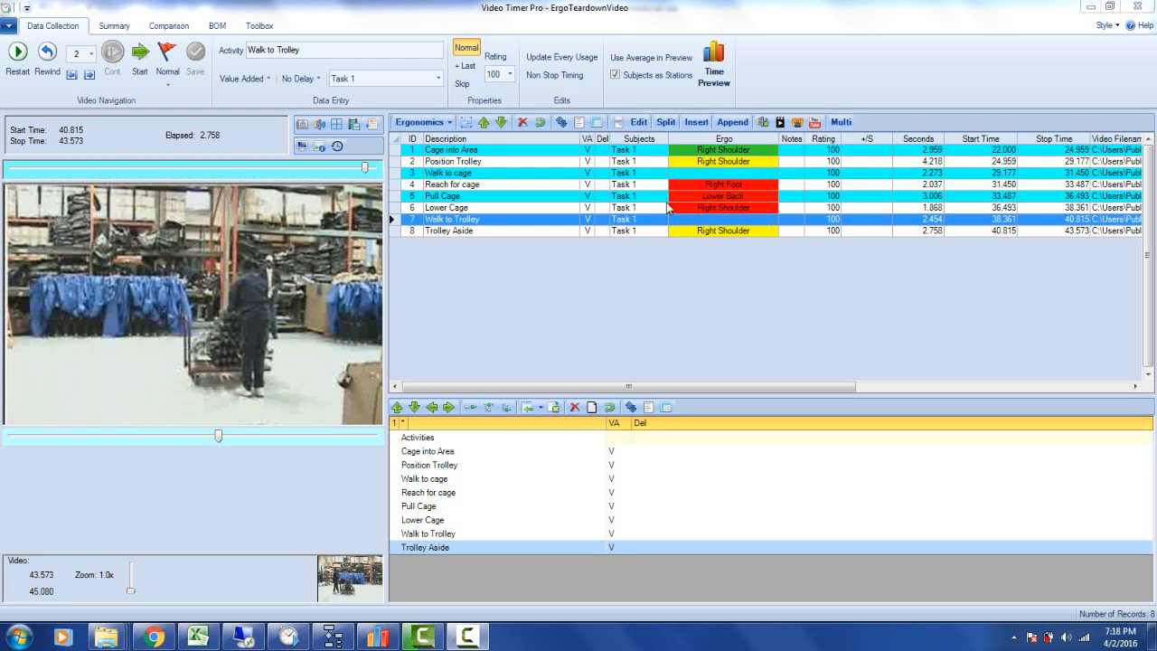
{"action": "mouse_move", "coordinate": [702, 231]}
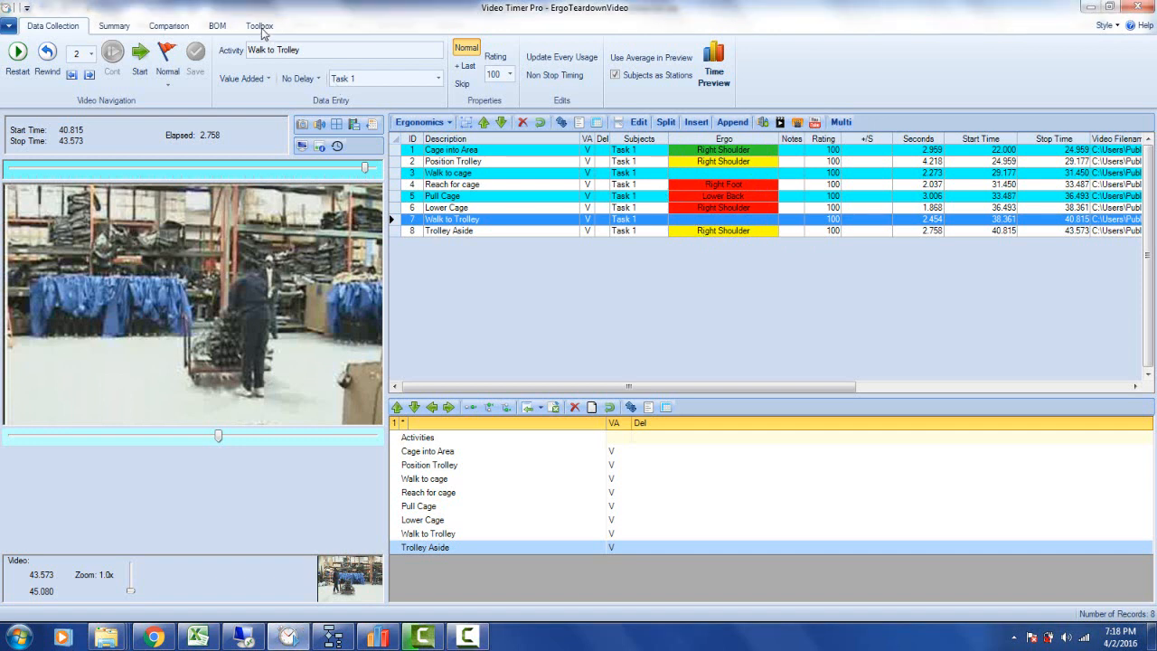
- Show the Toolbox ribbon with the program's utility tools
{"action": "left_click", "coordinate": [261, 25]}
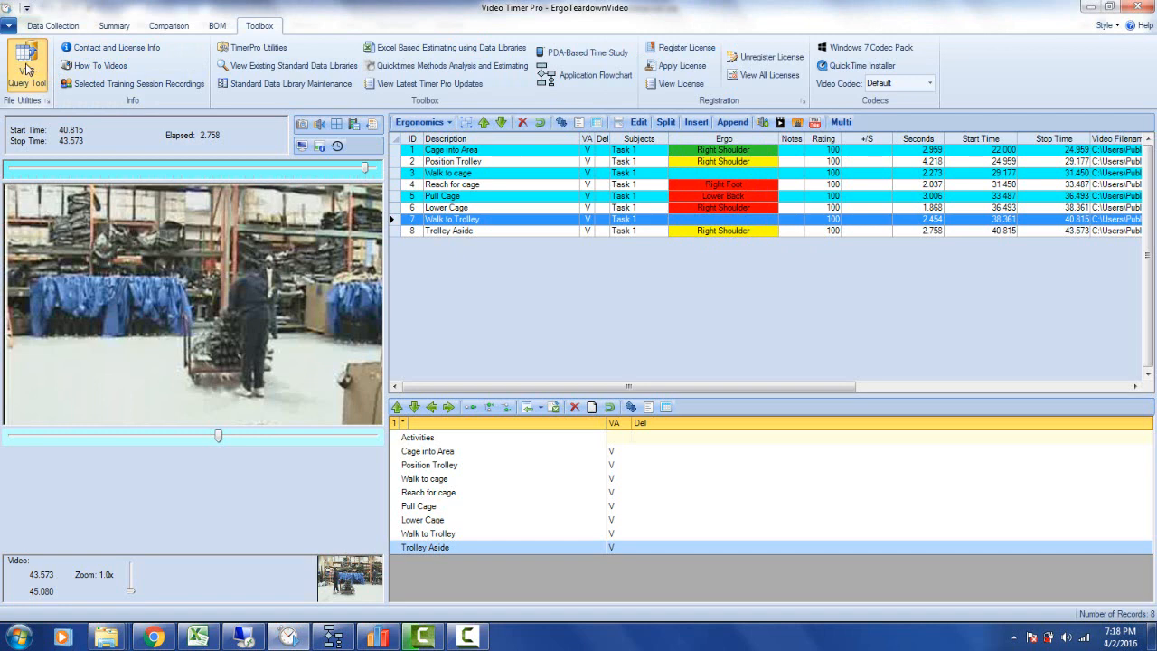
- Run SELECT * FROM StudyData in the VTS Query Tool and select the table name for editing
{"action": "left_click", "coordinate": [25, 58]}
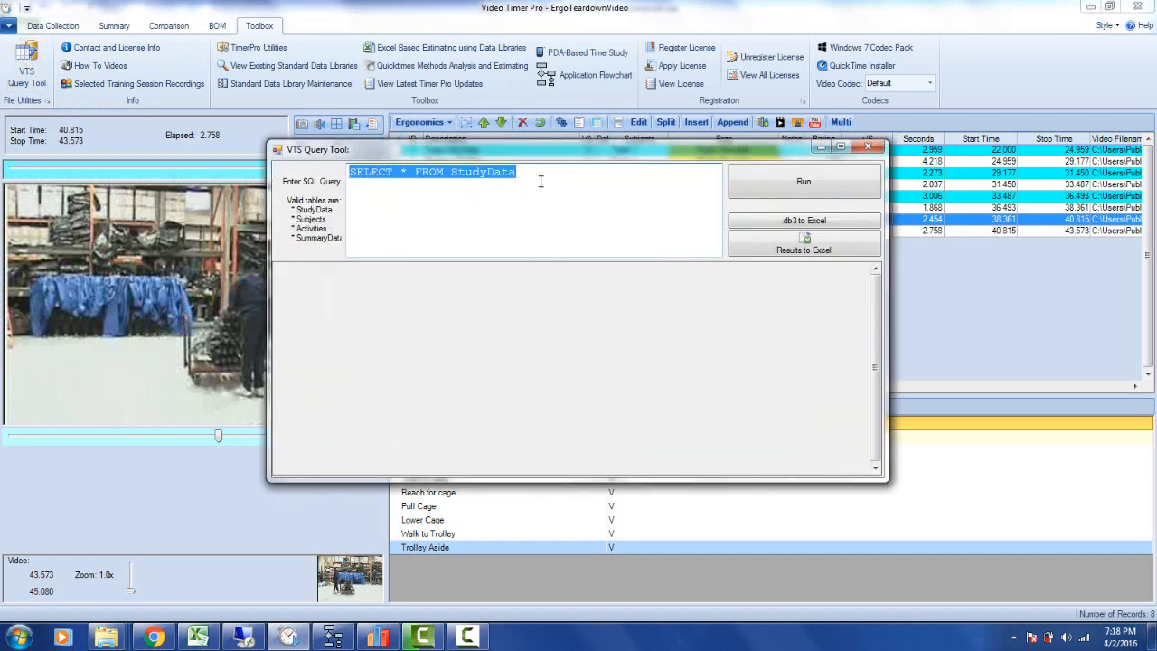
{"action": "left_click", "coordinate": [803, 181]}
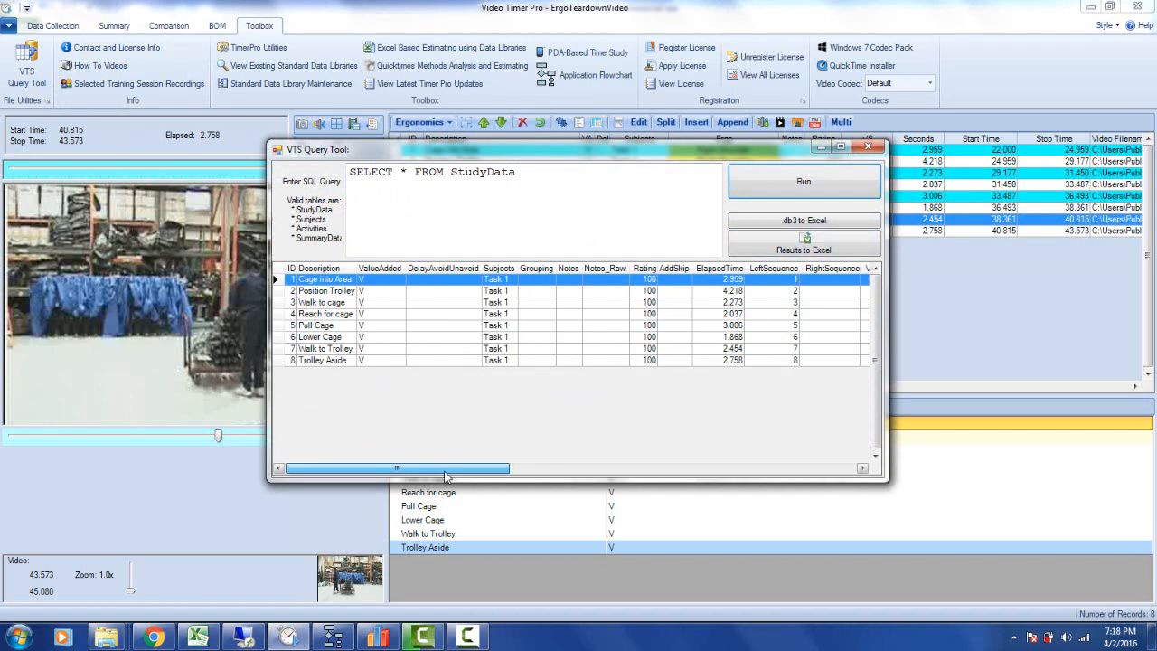
{"action": "double_click", "coordinate": [492, 172]}
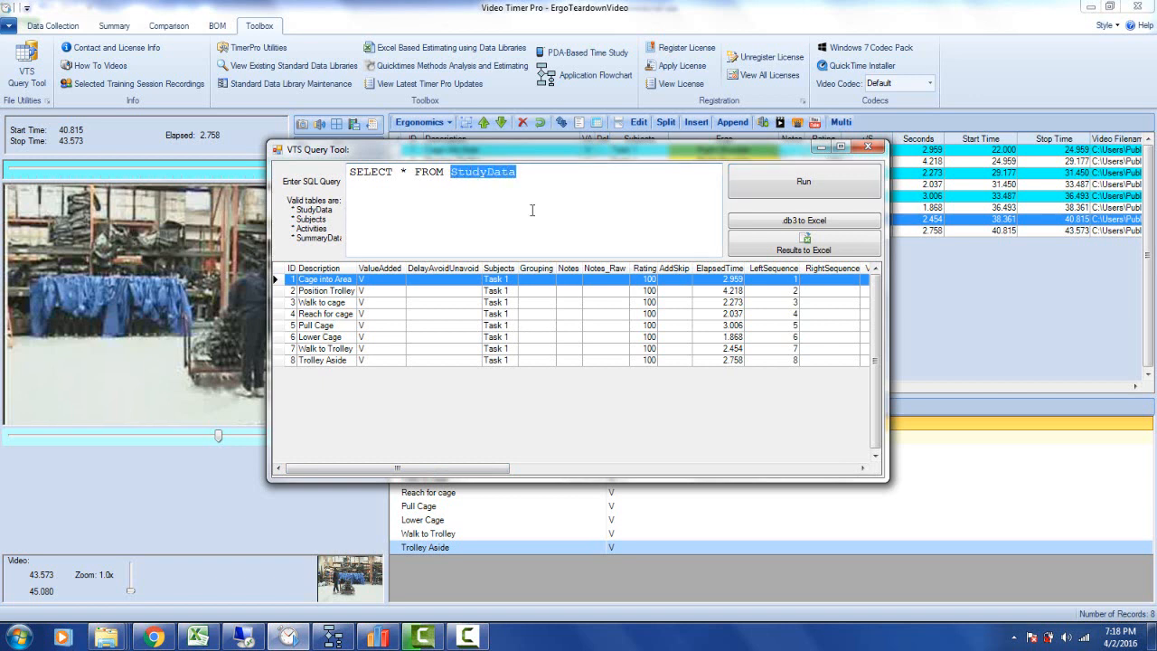
- Change the table name to Groupdata and run SELECT * FROM Groupdata
{"action": "type", "text": "Groupda"}
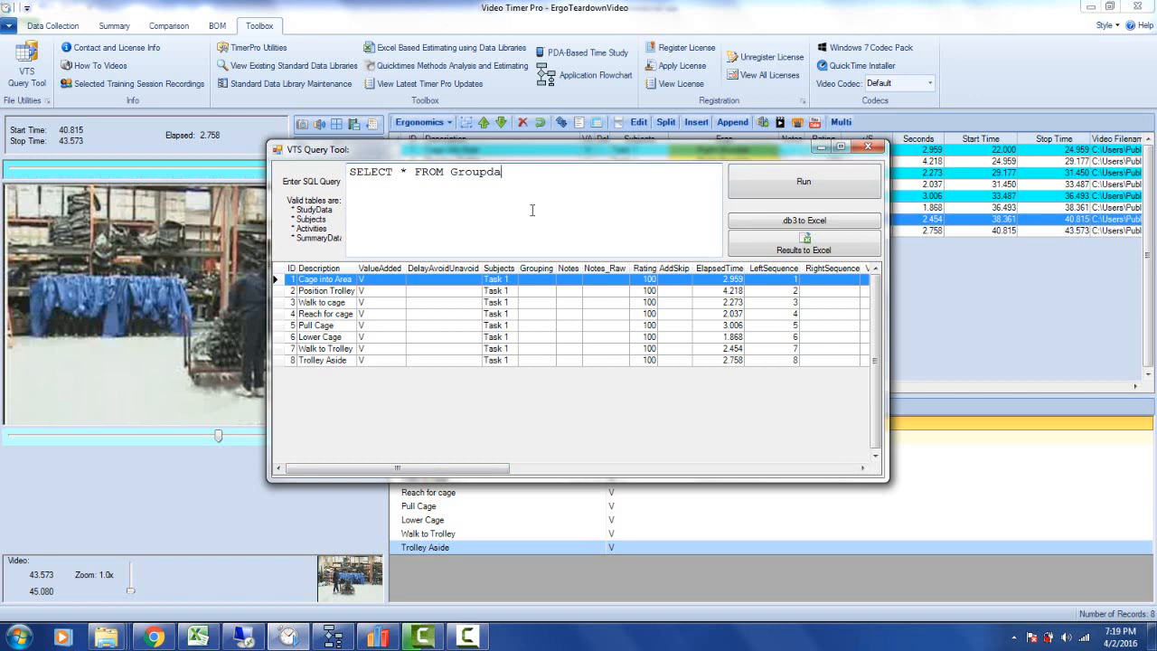
{"action": "type", "text": "ta"}
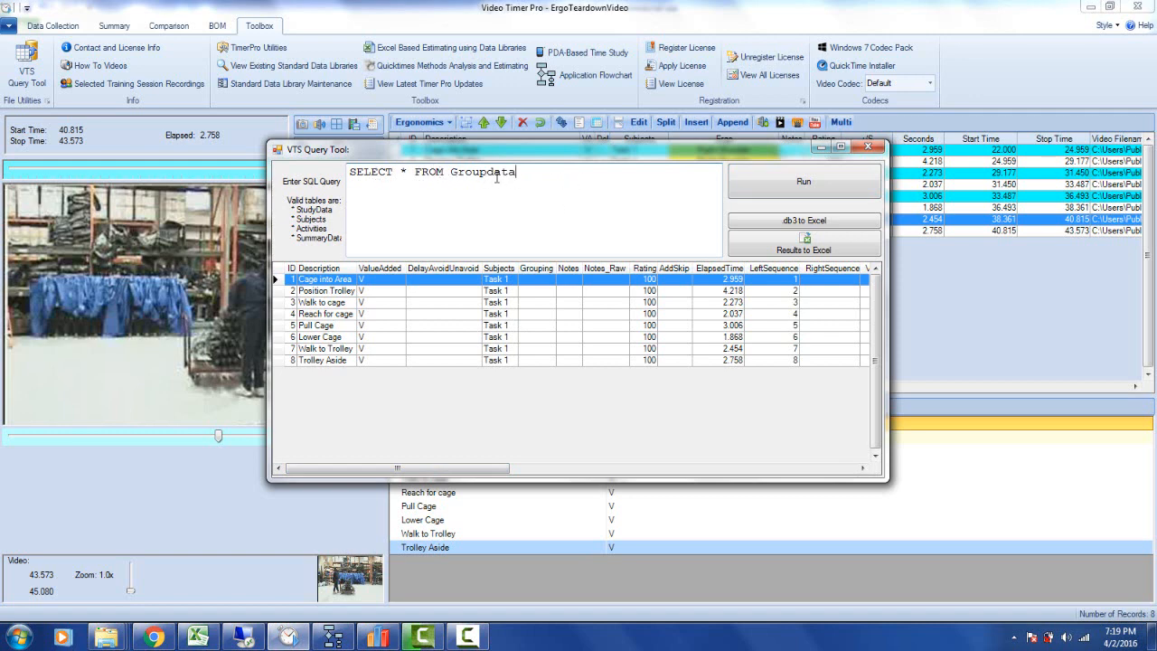
{"action": "left_click", "coordinate": [803, 181]}
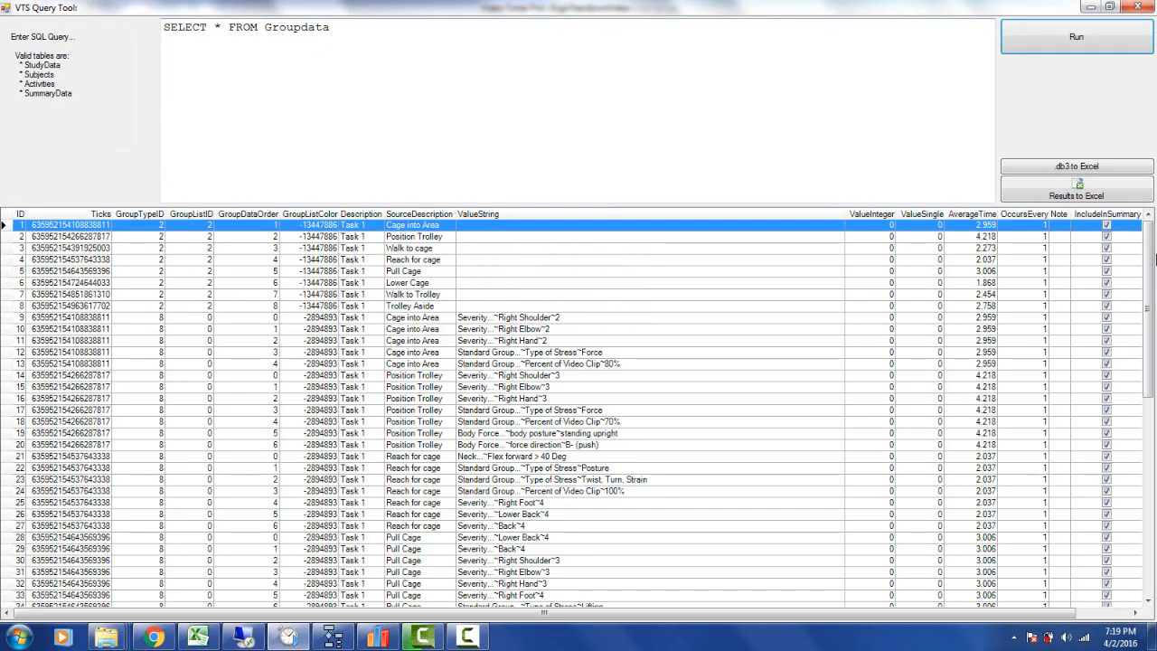
- Scroll through the Groupdata results to reach the ergonomic group rows for export
{"action": "scroll", "scroll_direction": "down", "scroll_amount": 3}
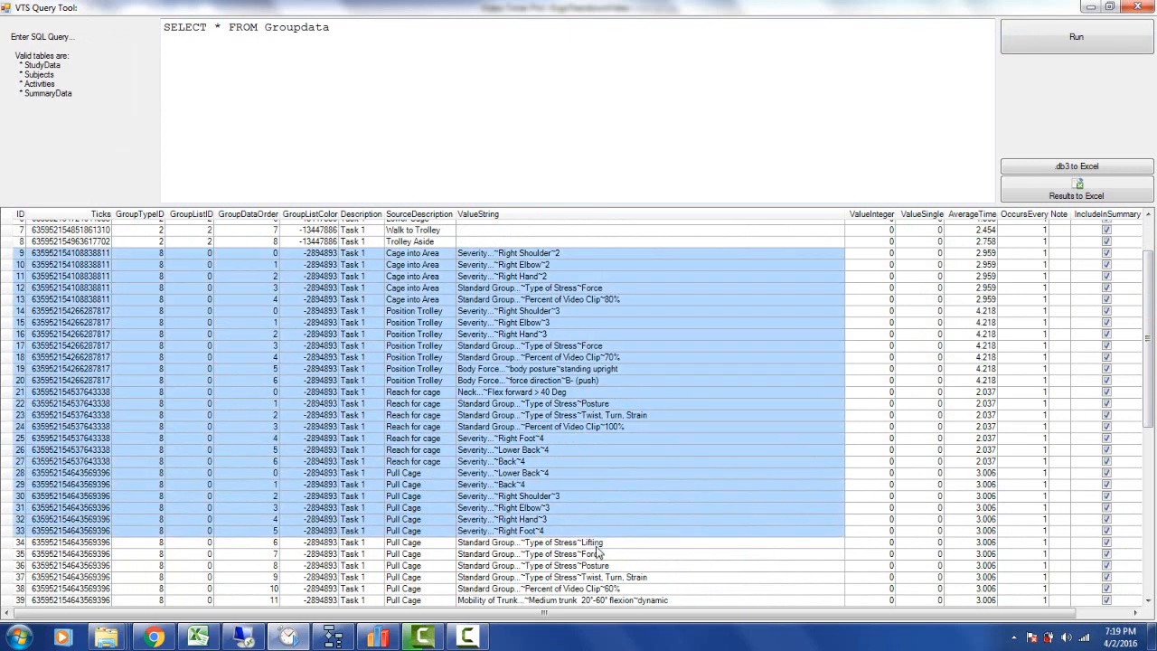
{"action": "scroll", "scroll_direction": "down", "scroll_amount": 3}
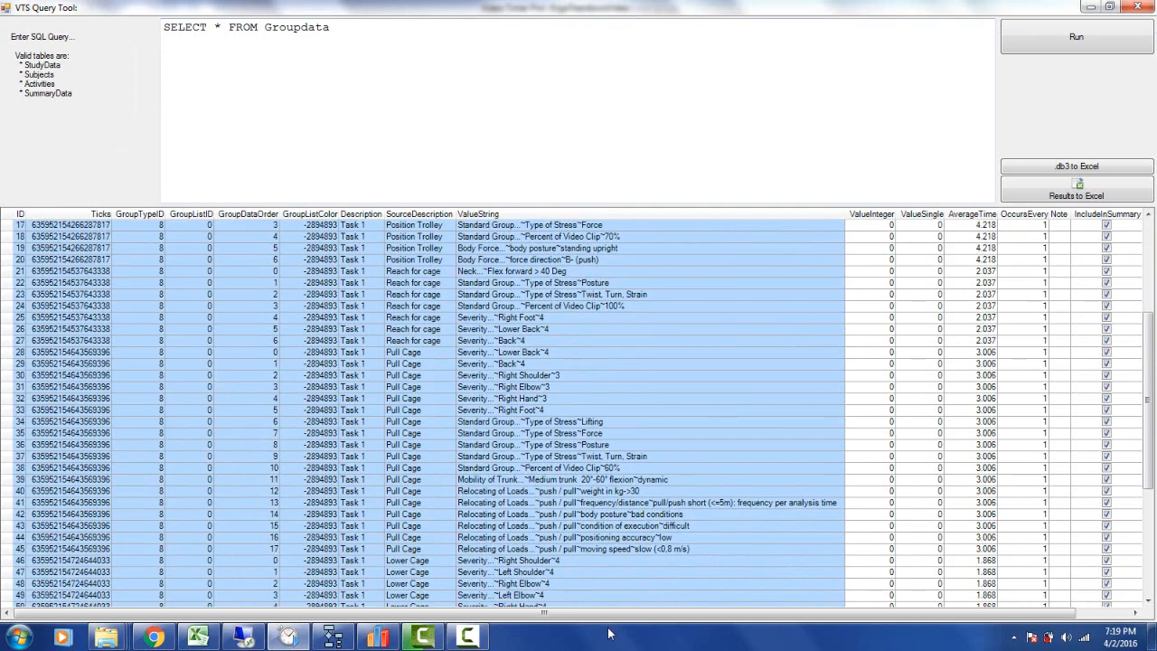
{"action": "scroll", "scroll_direction": "down", "scroll_amount": 3}
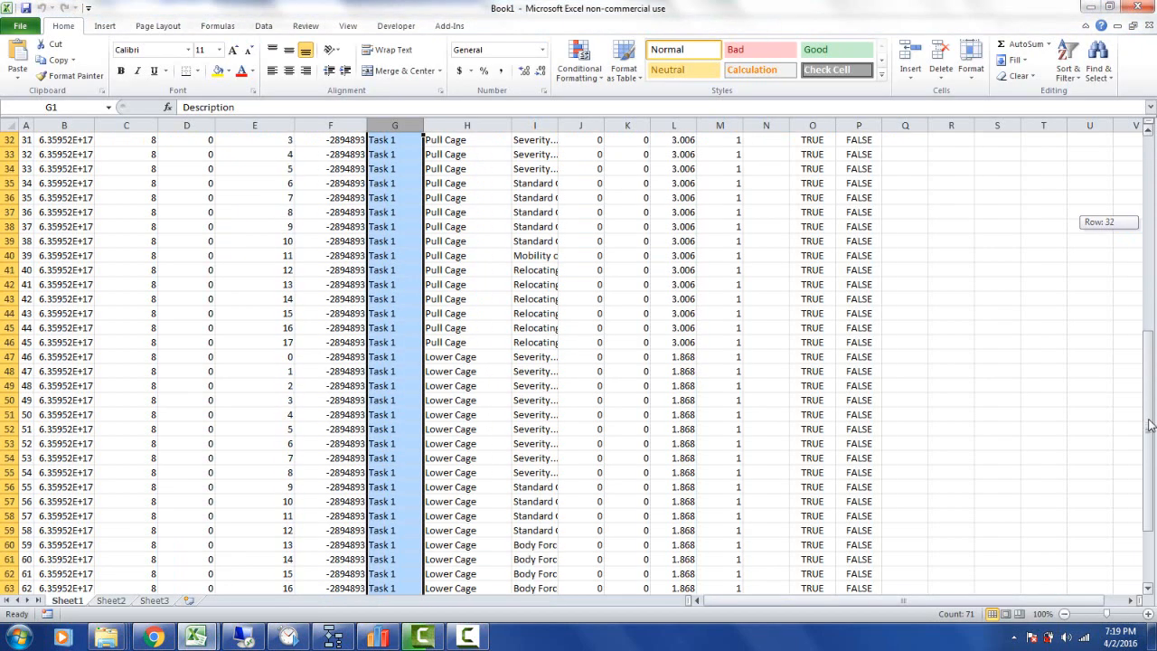
- Scroll through the exported group data rows in Sheet1 of Book1
{"action": "scroll", "scroll_direction": "down", "scroll_amount": 3}
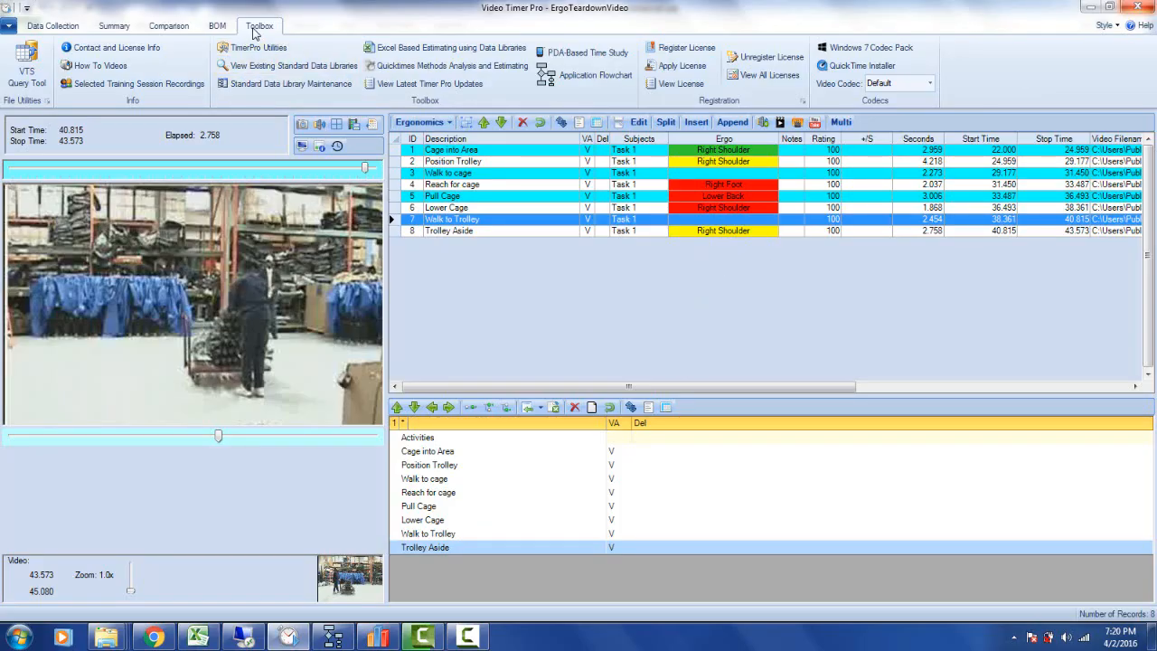
- Reopen the VTS Query Tool and run SELECT * FROM Groupdata again
{"action": "left_click", "coordinate": [25, 64]}
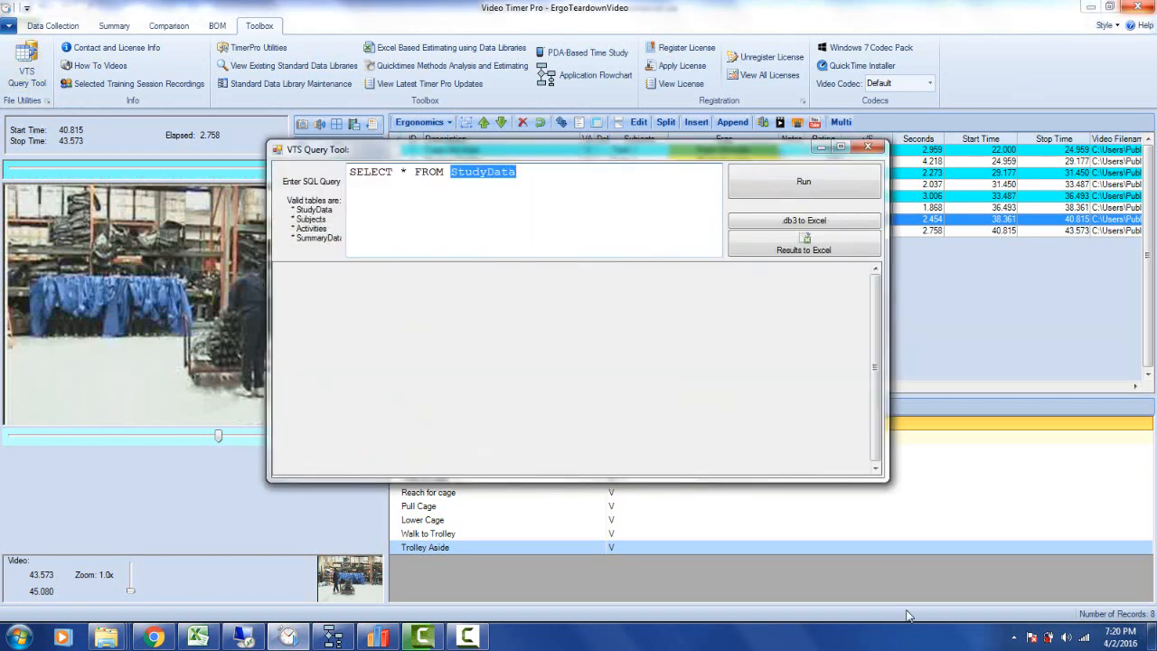
{"action": "type", "text": "Groupdat"}
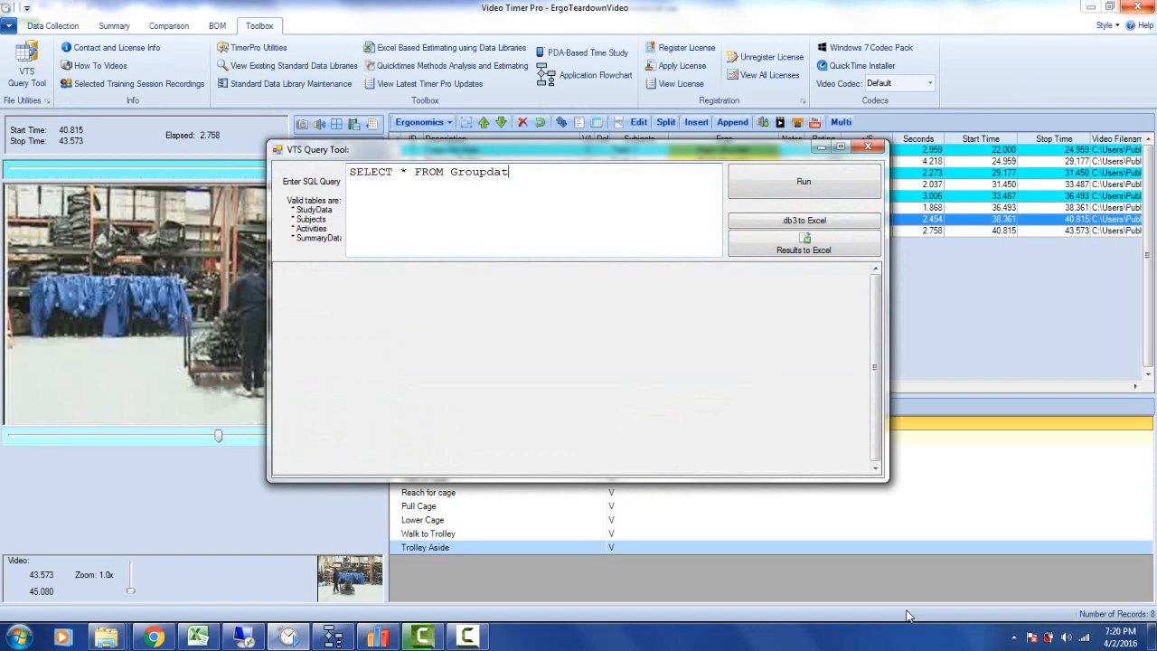
{"action": "type", "text": "a"}
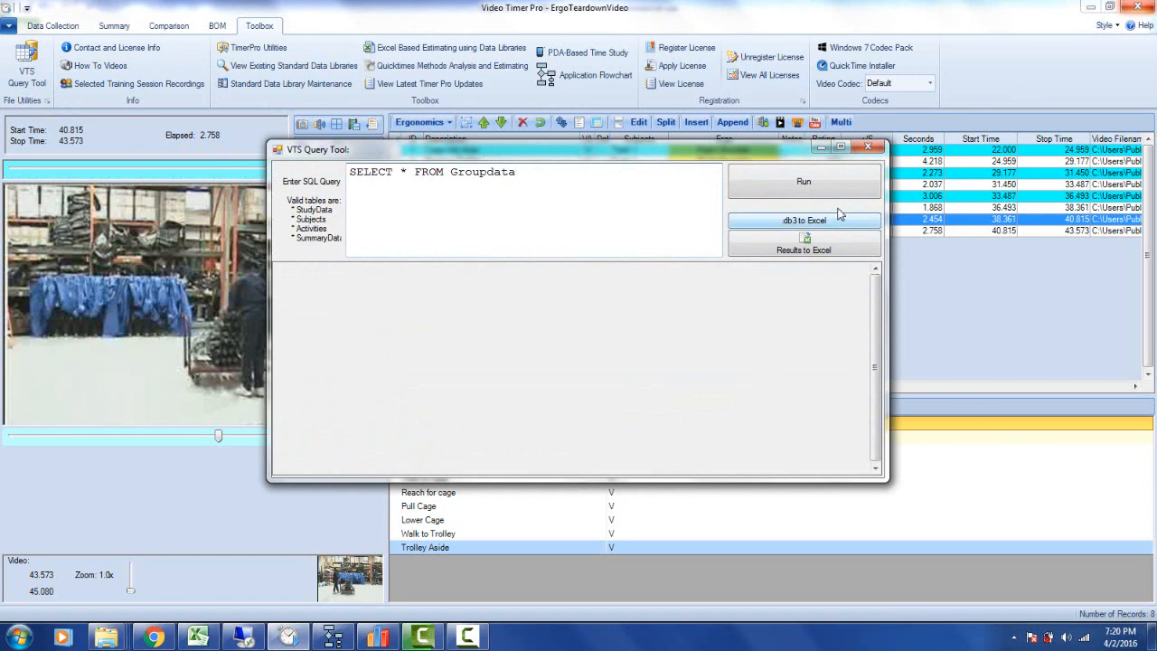
{"action": "left_click", "coordinate": [803, 181]}
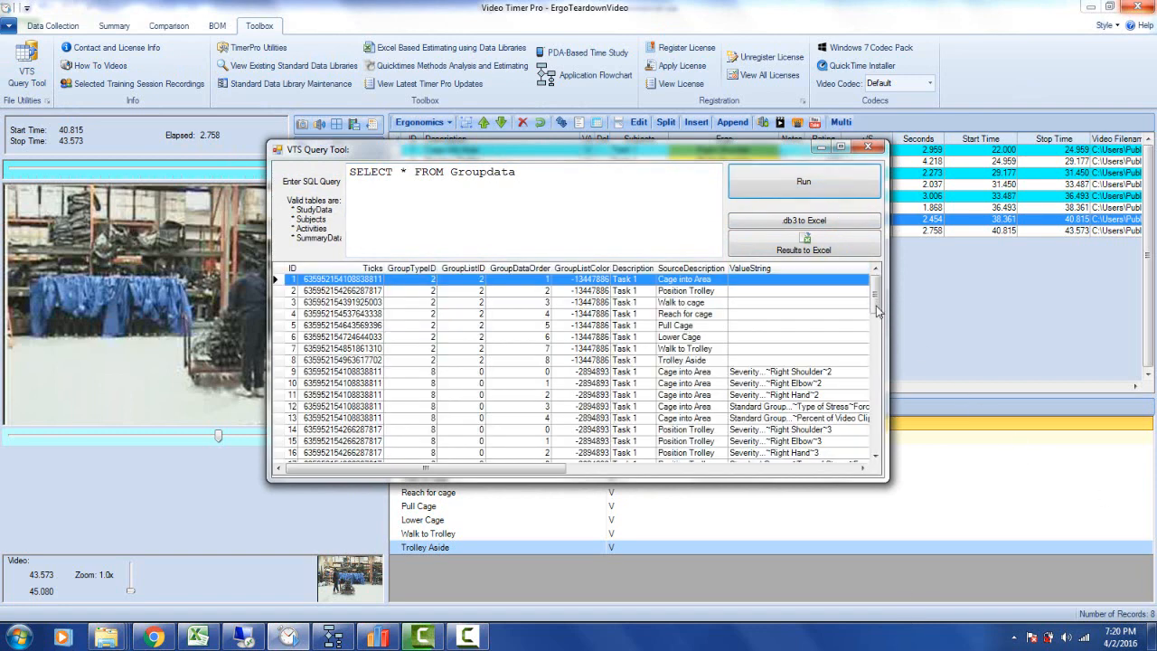